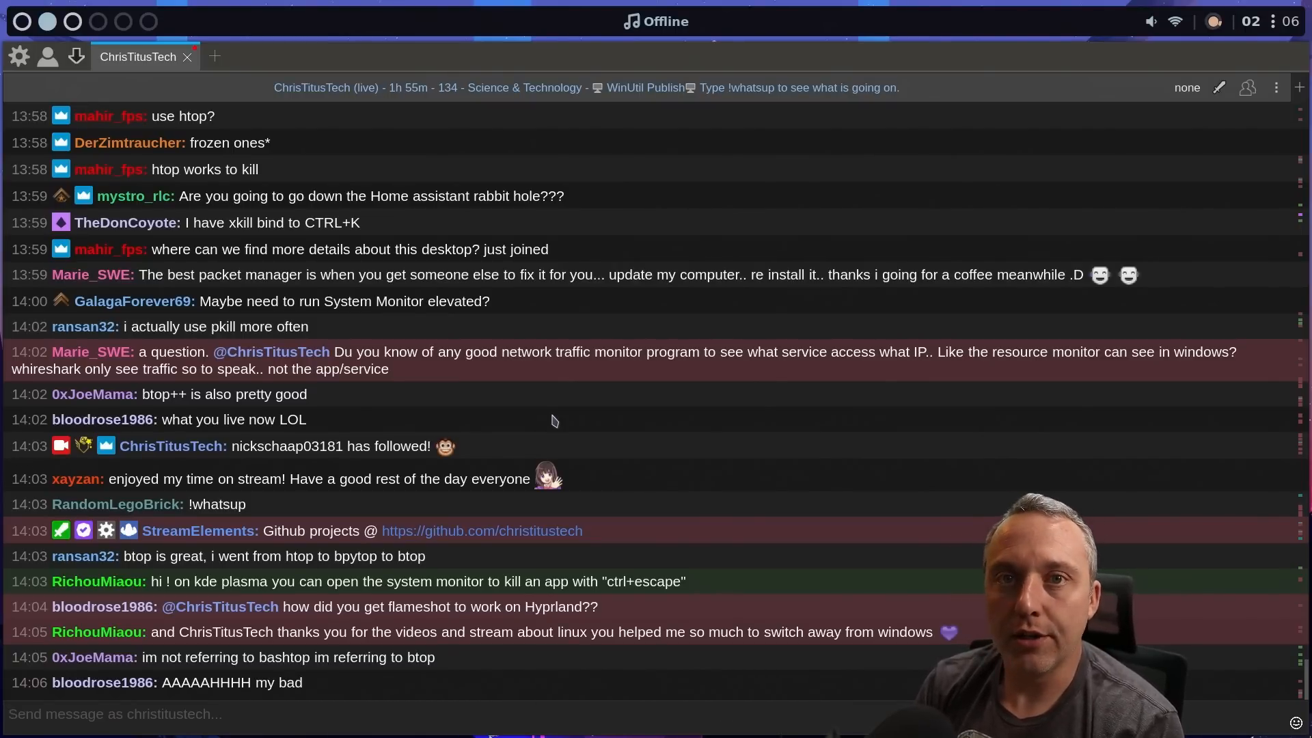
scroll("down", 3)
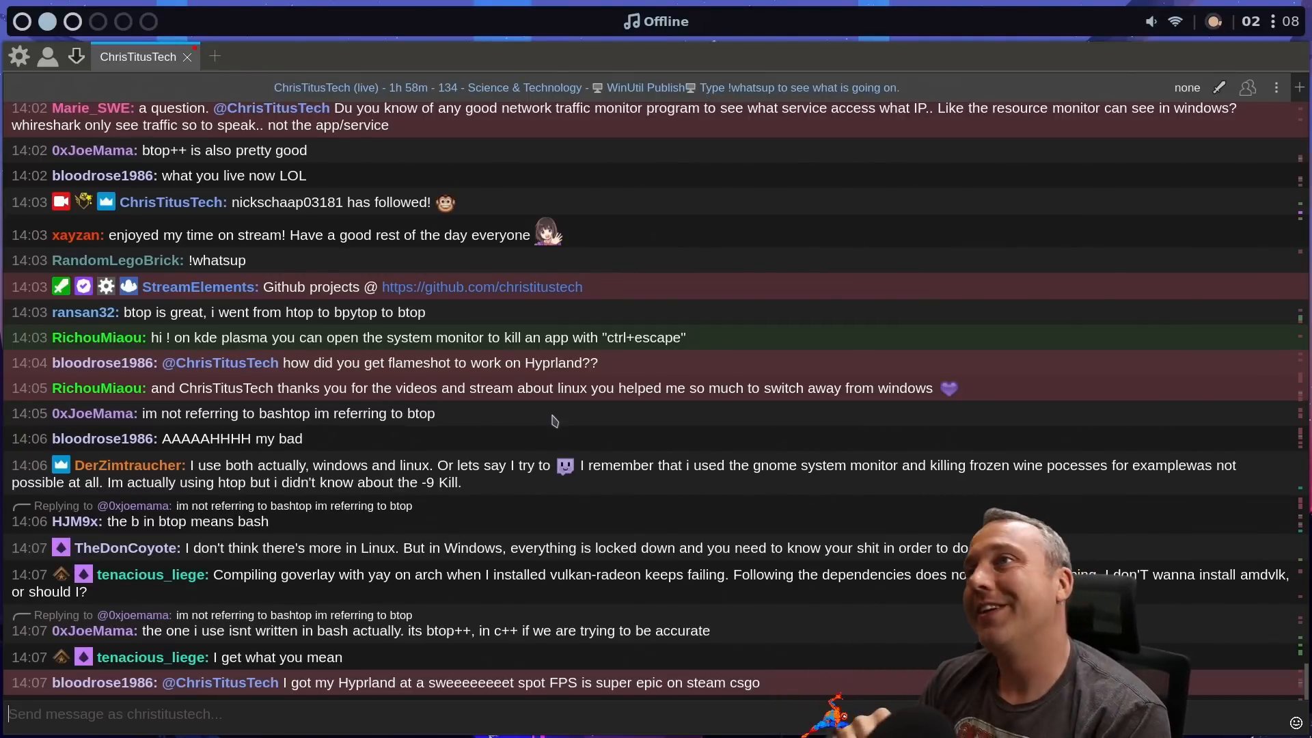
scroll("down", 3)
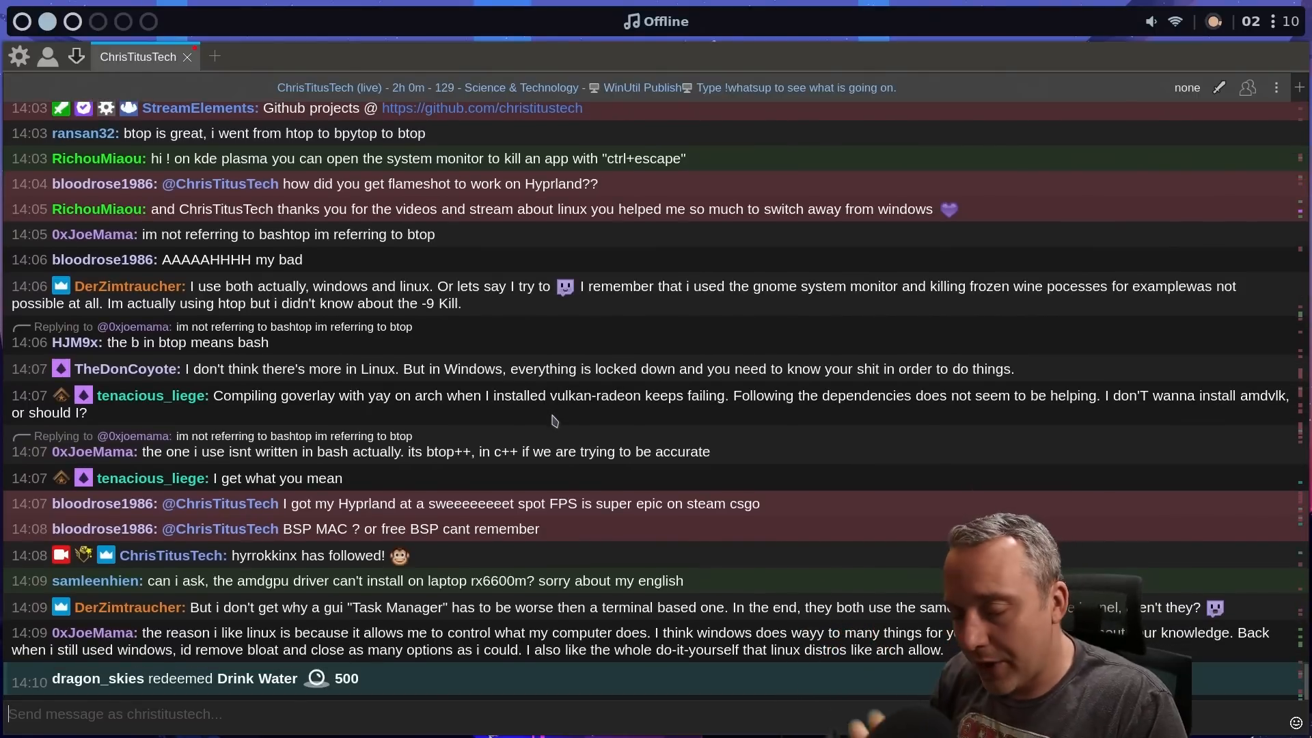
scroll("down", 3)
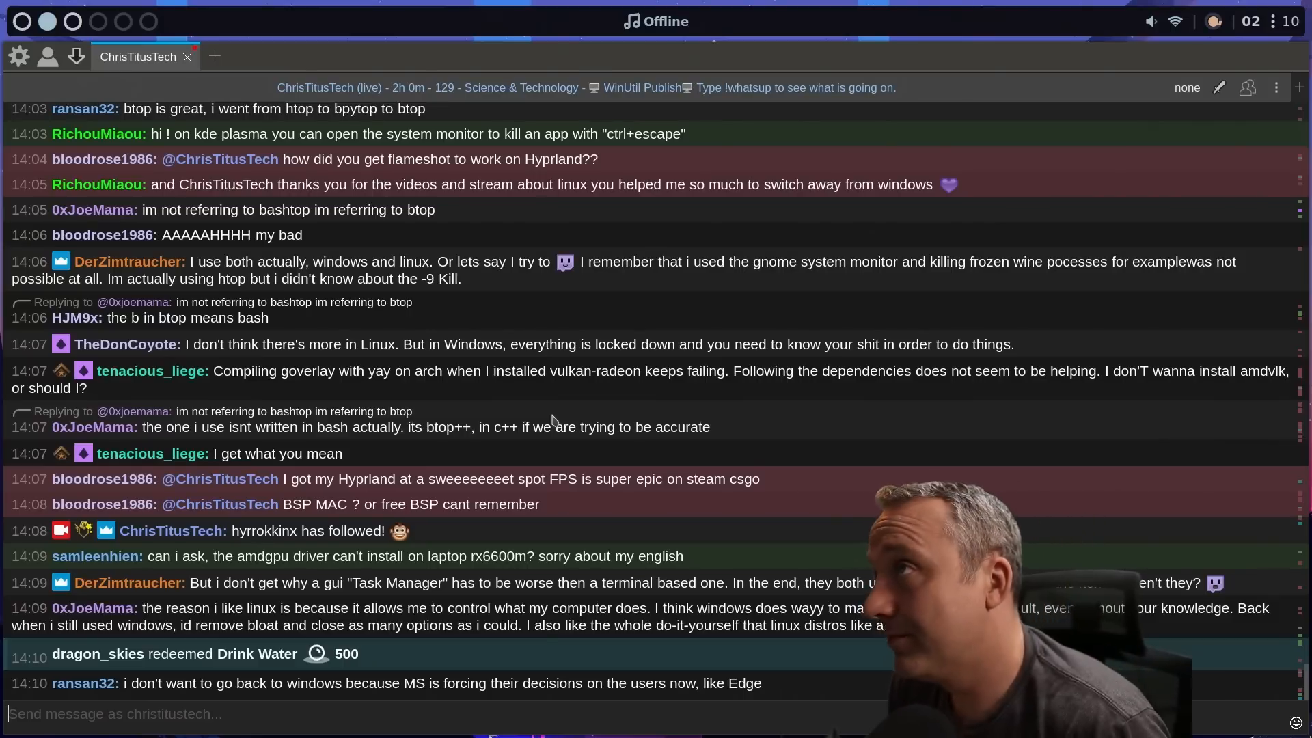